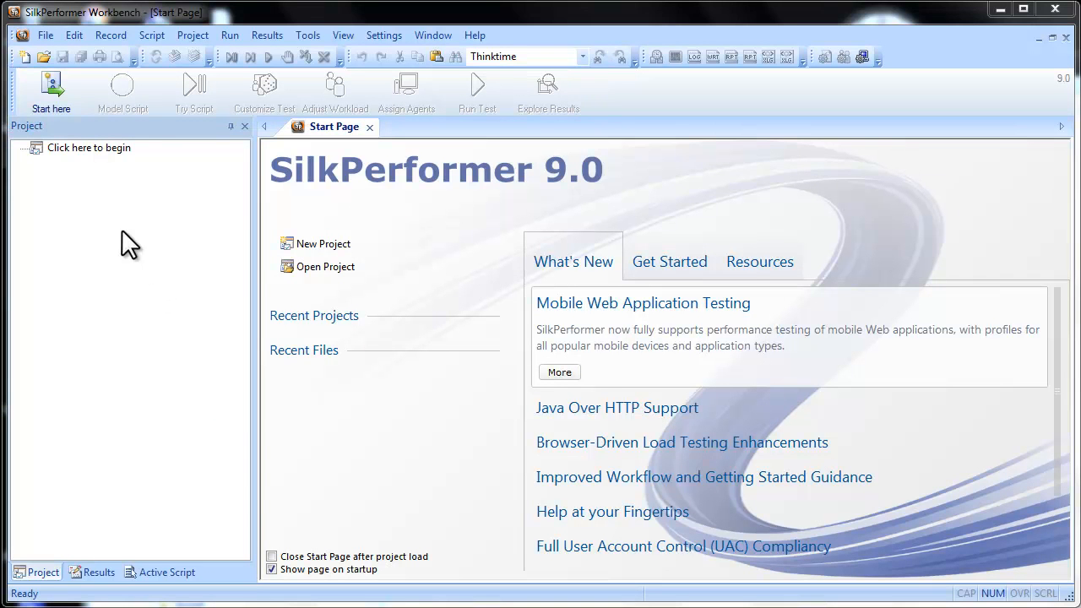
# Create a new Web business transaction (HTML/HTTP) project named 'Demo'.
pyautogui.click(323, 243)
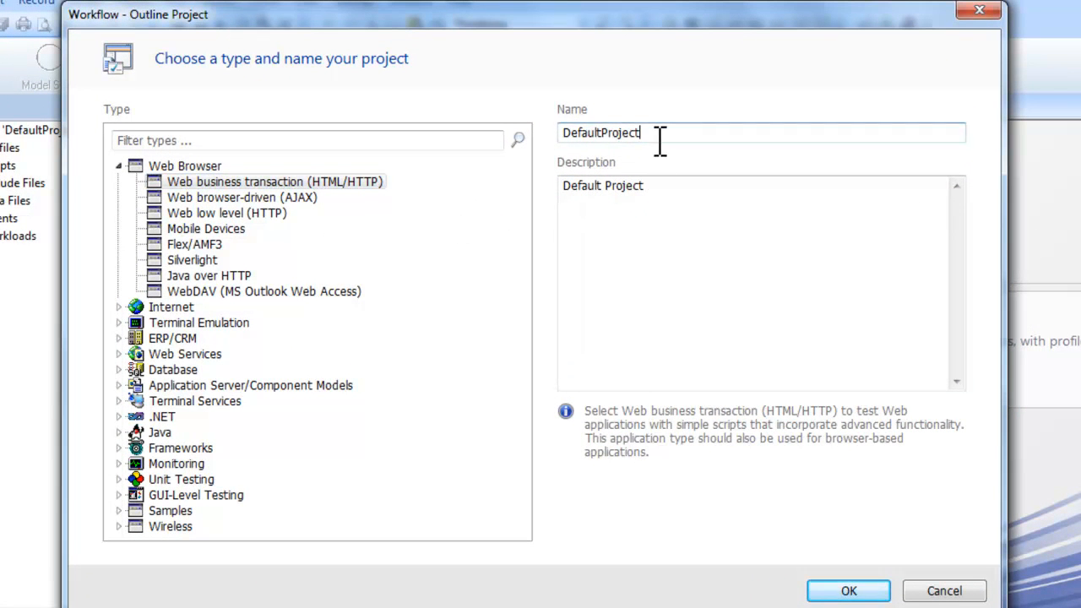
pyautogui.write('Demo')
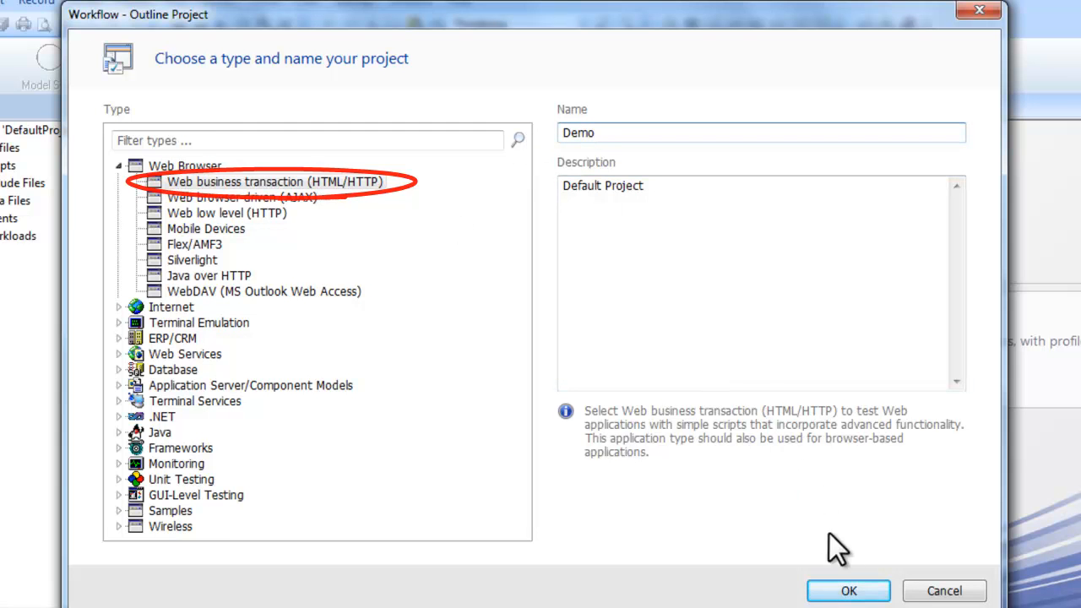
pyautogui.click(848, 590)
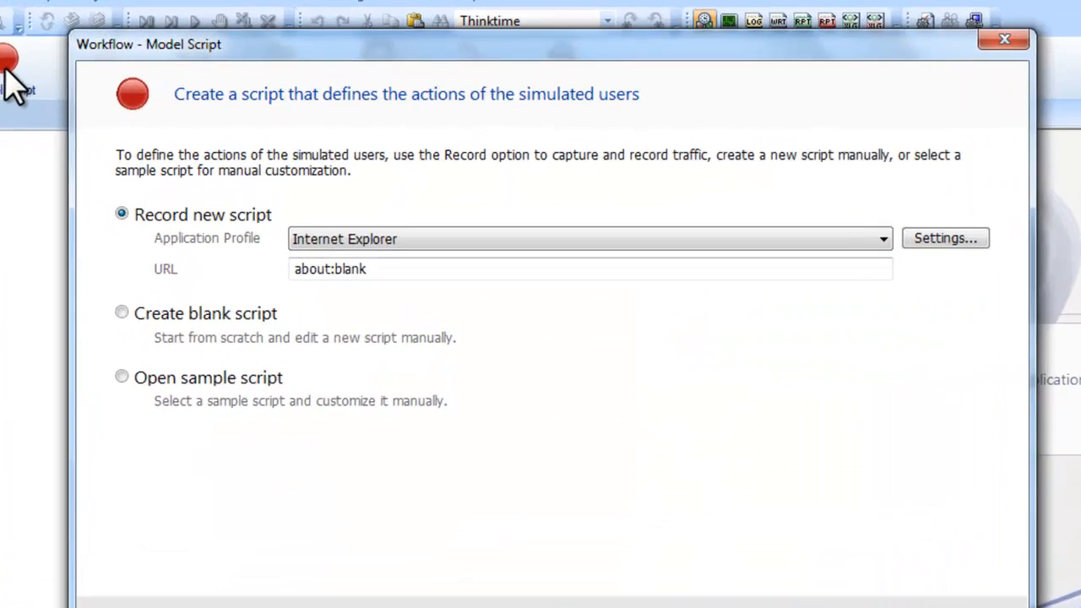
# Enter demo.borland.com as the URL for recording a new Internet Explorer script.
pyautogui.write('demo.borland.com')
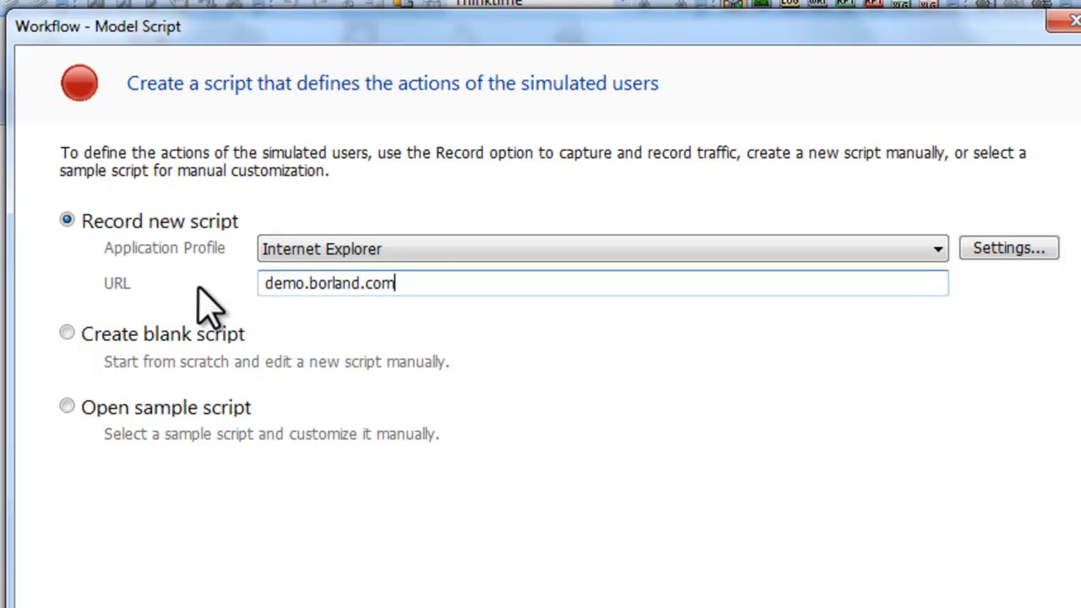